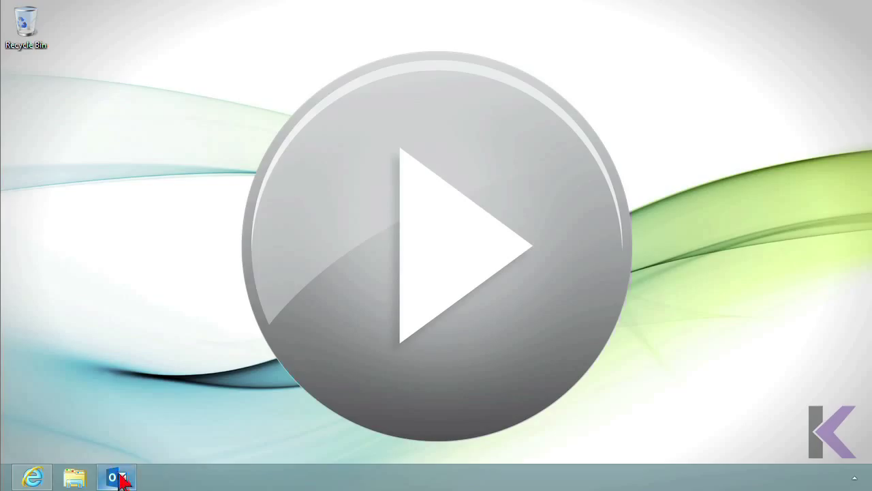
Step: Launch Outlook 2013 from the taskbar to show the Inbox and reading pane
left_click(116, 476)
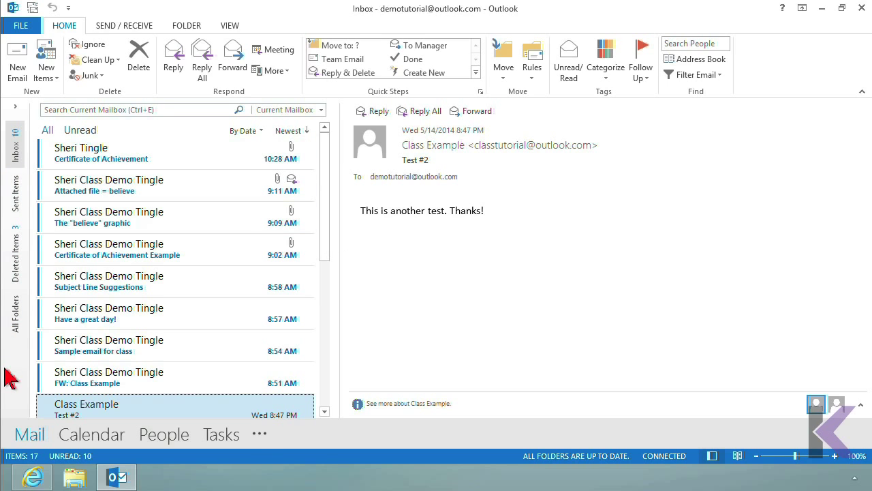
mouse_move(32, 131)
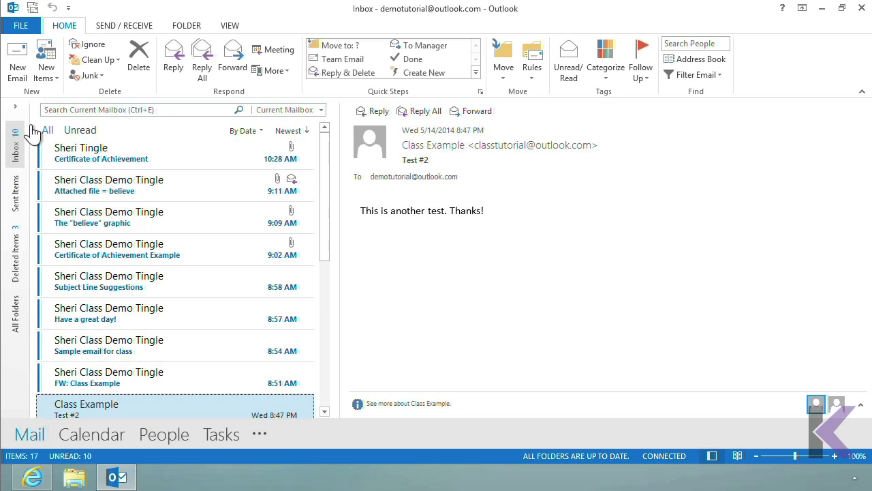
mouse_move(30, 174)
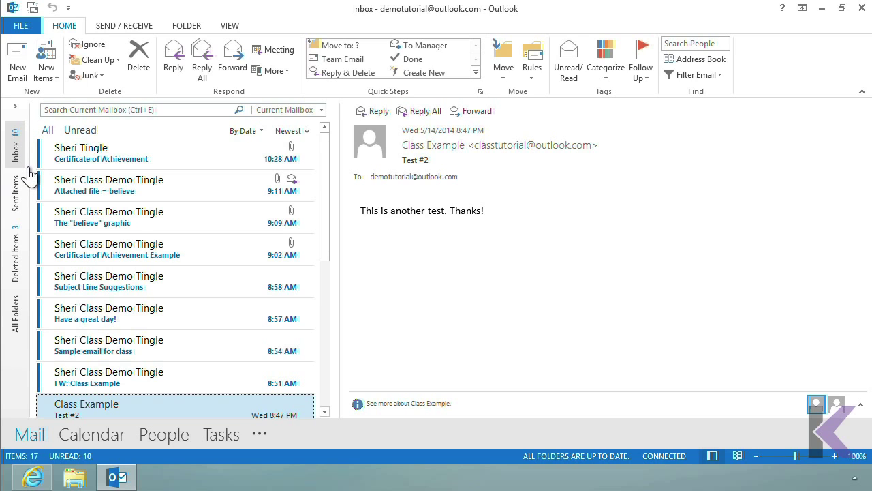
mouse_move(30, 177)
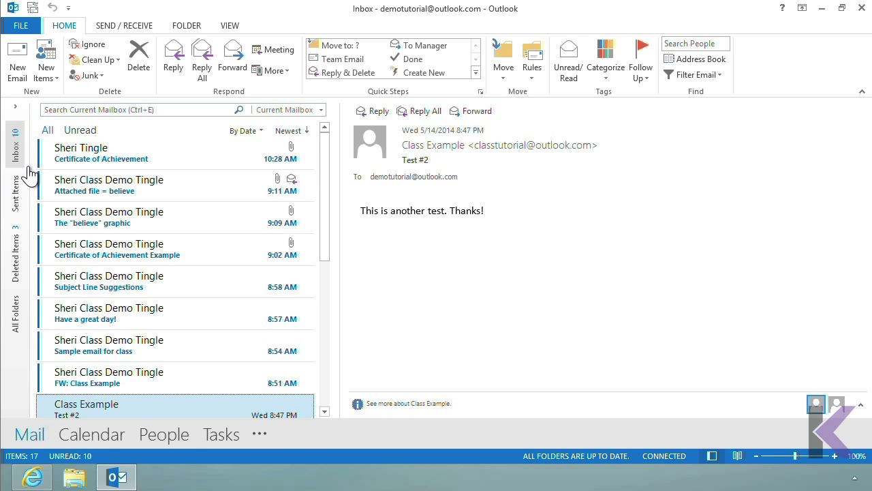
mouse_move(21, 150)
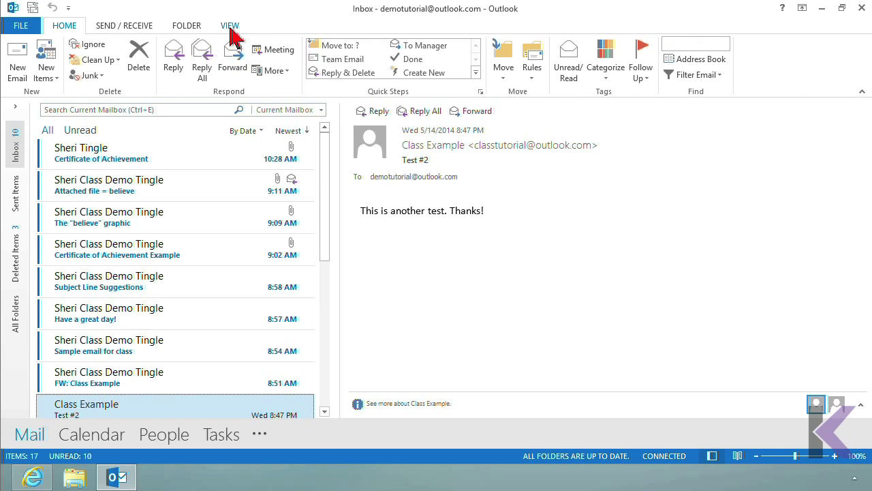
Step: Switch to the VIEW tab to see the Message Preview options
left_click(229, 26)
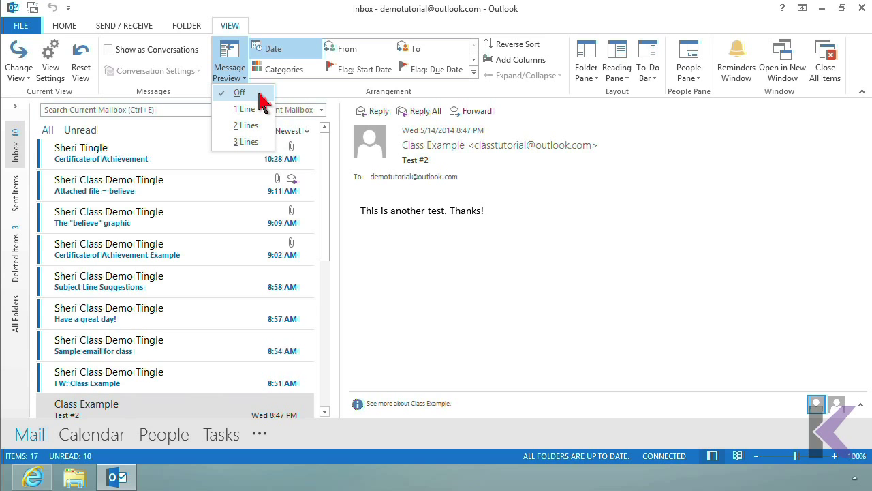
mouse_move(730, 185)
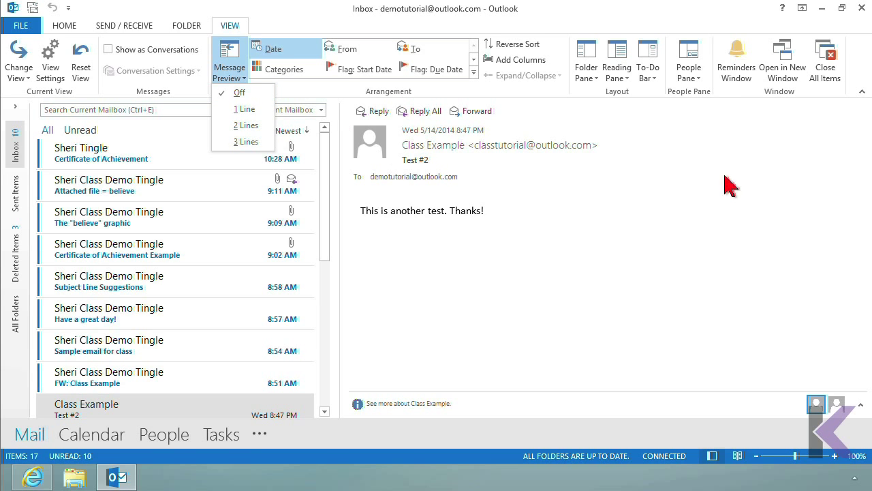
mouse_move(460, 133)
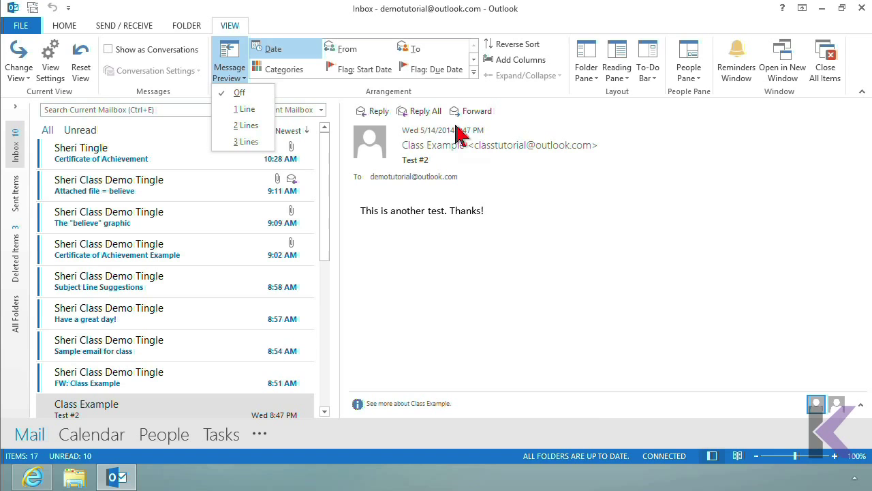
mouse_move(666, 315)
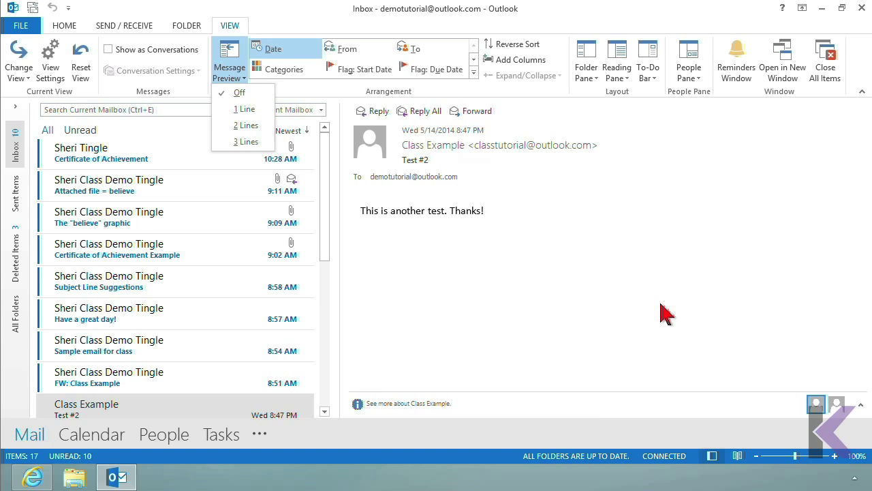
mouse_move(94, 421)
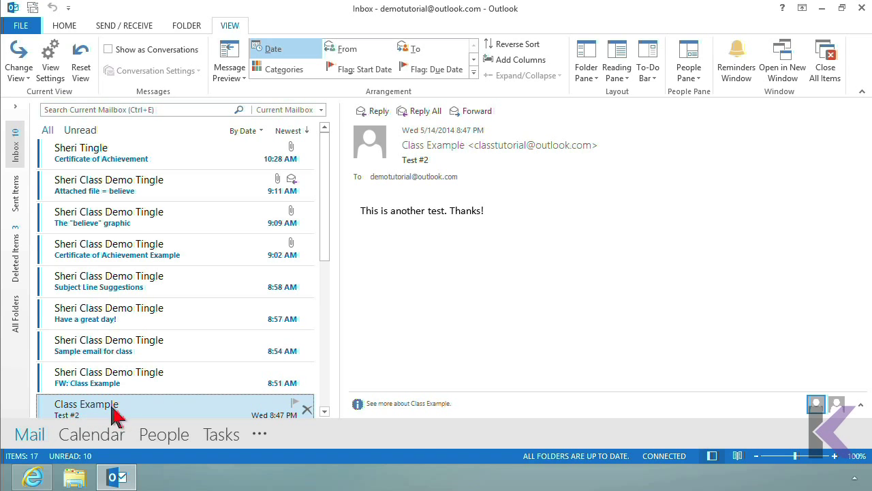
mouse_move(674, 306)
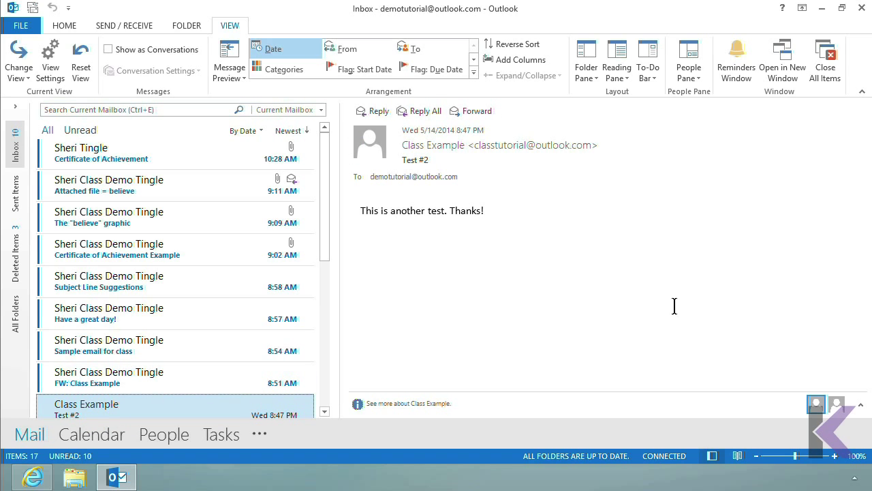
mouse_move(675, 184)
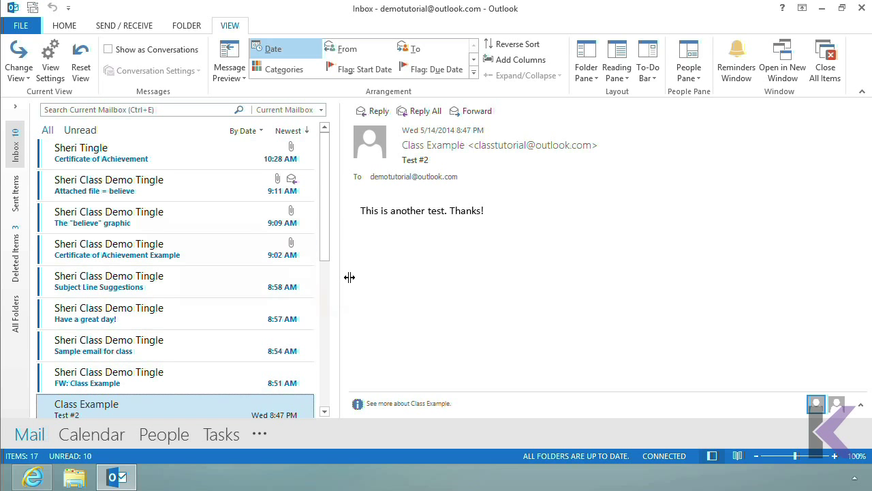
mouse_move(360, 276)
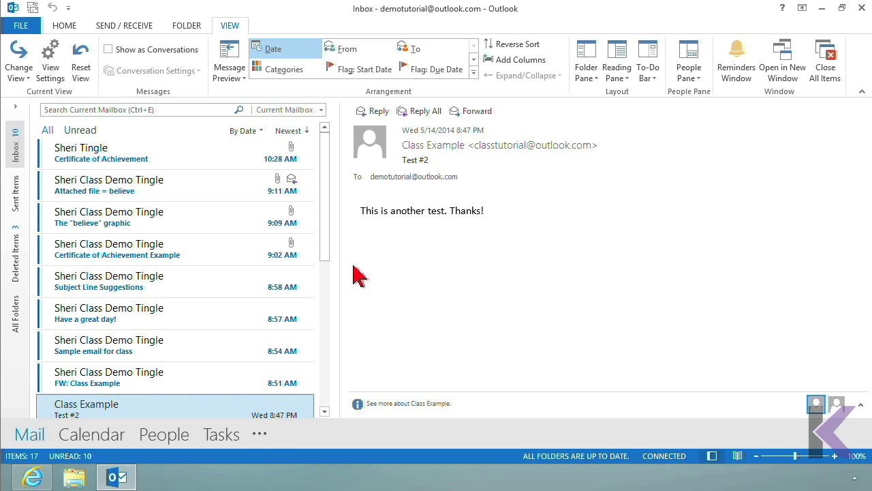
mouse_move(75, 157)
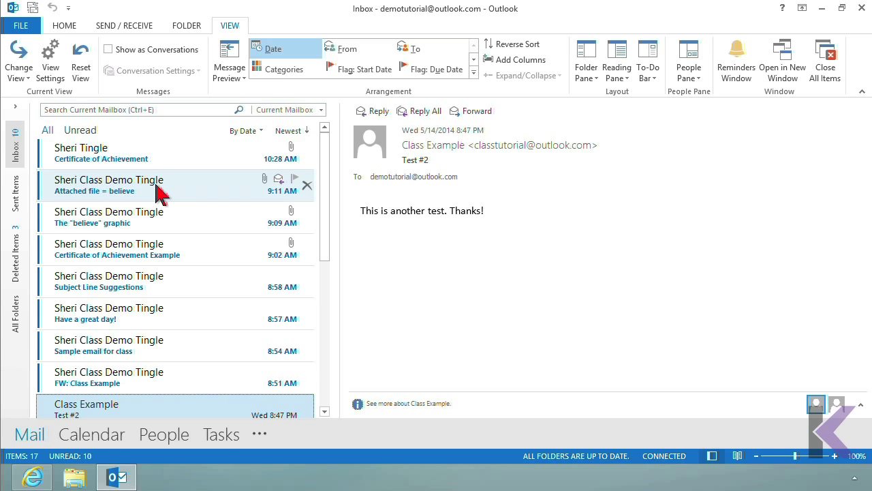
mouse_move(163, 318)
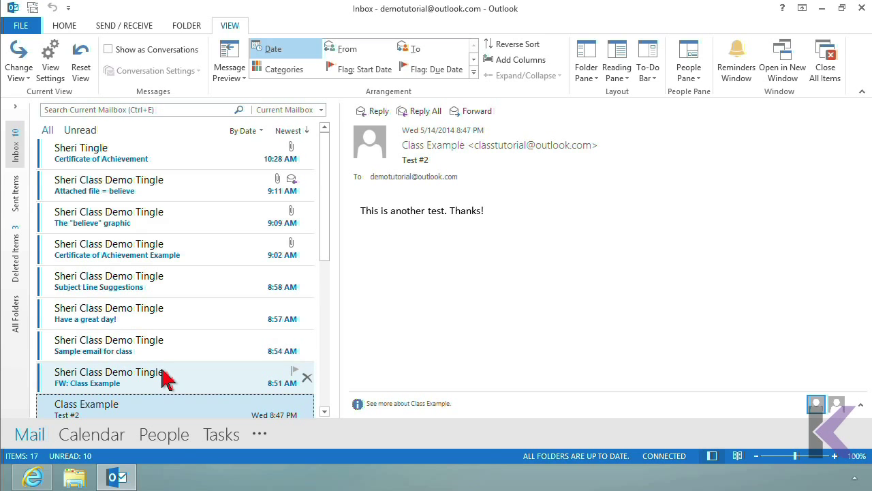
mouse_move(81, 205)
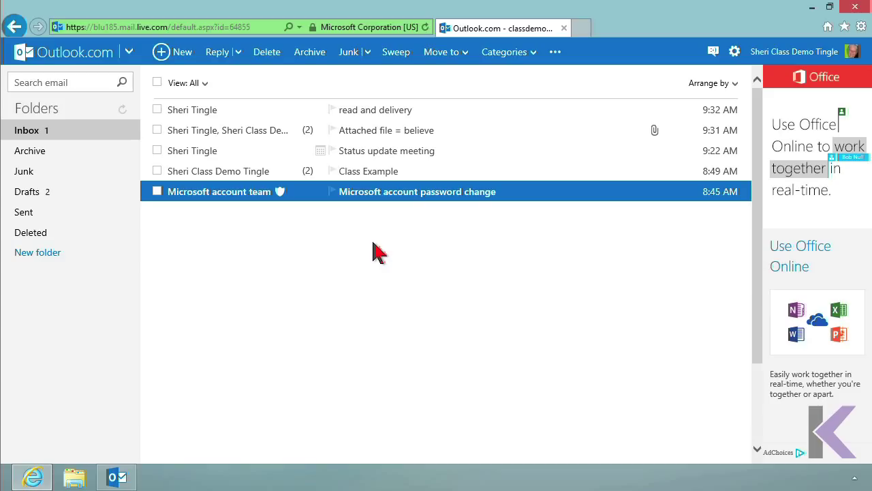
mouse_move(75, 52)
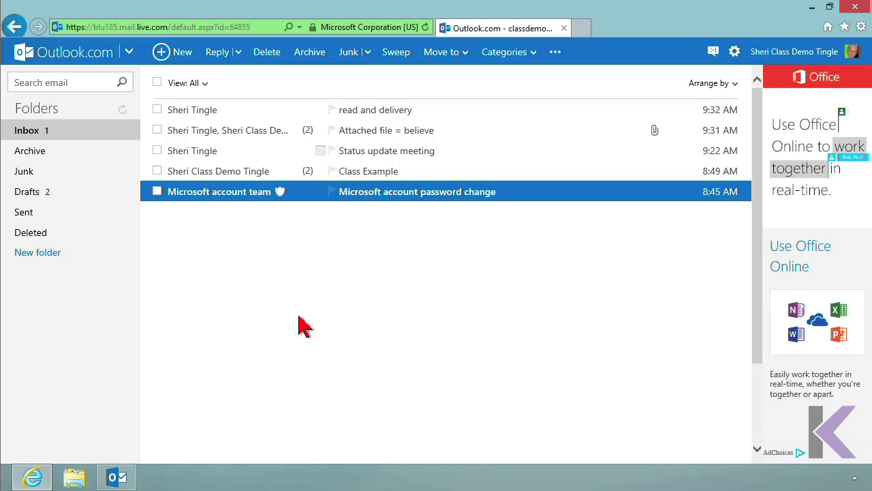
mouse_move(316, 311)
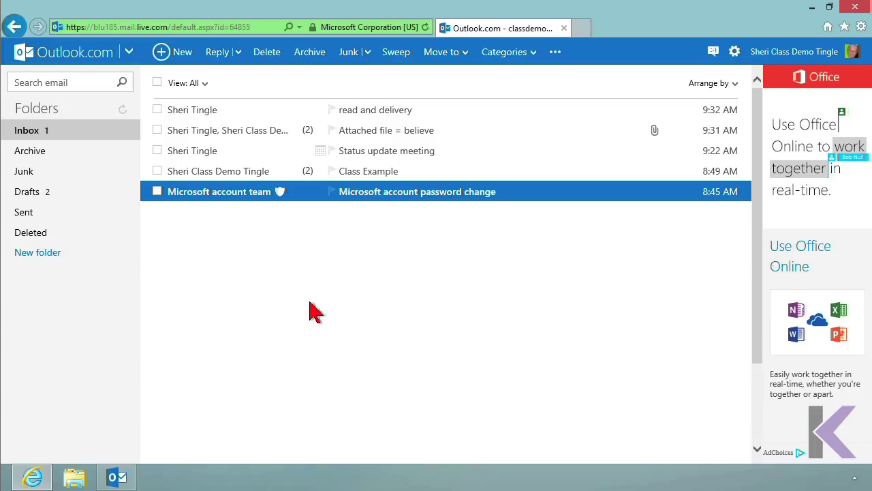
mouse_move(794, 51)
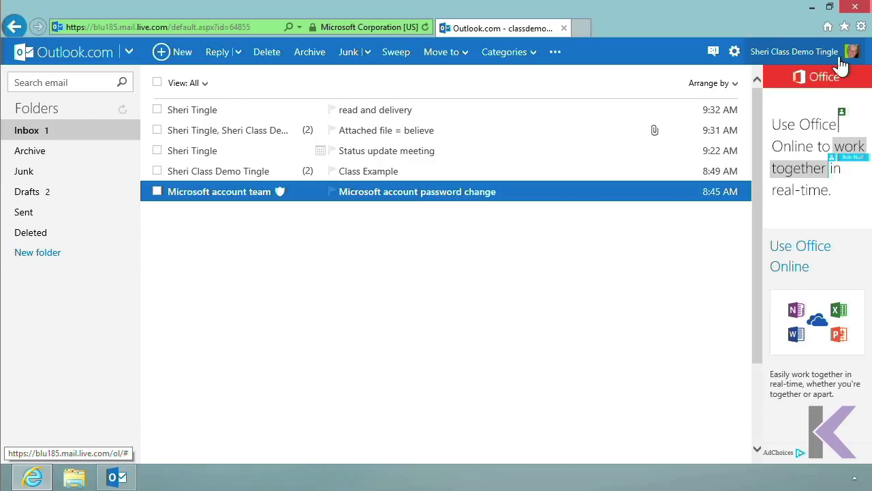
mouse_move(782, 68)
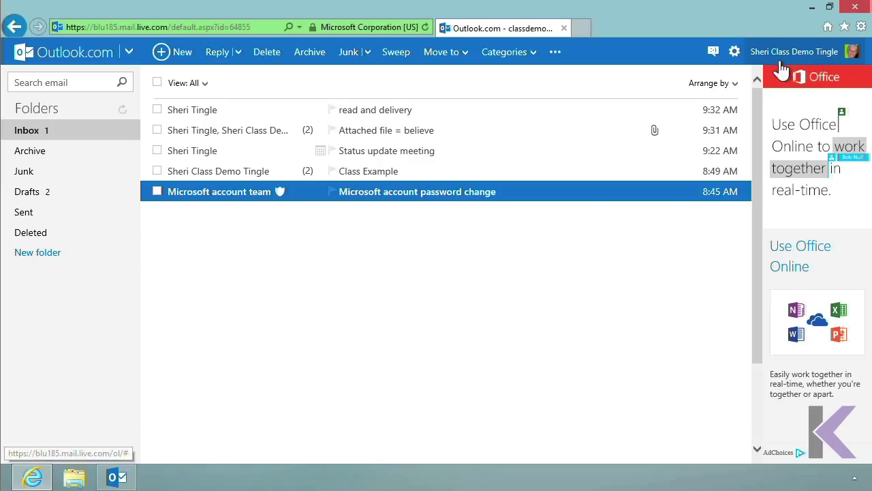
mouse_move(838, 65)
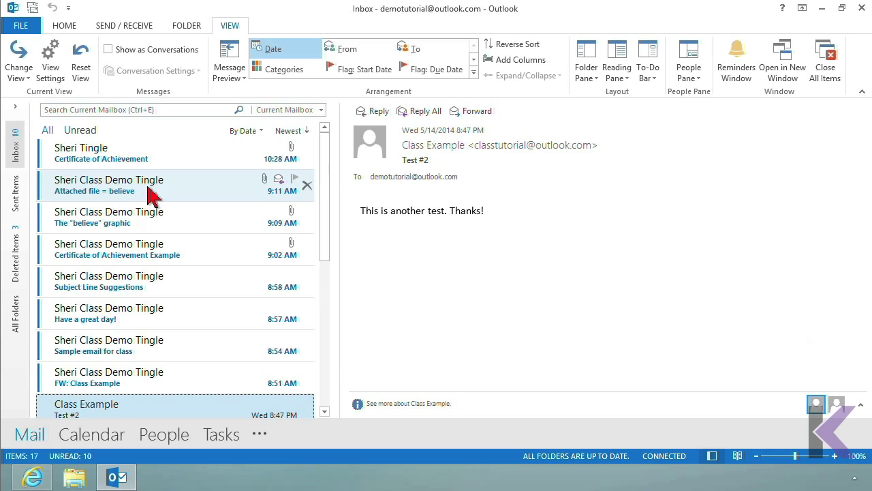
mouse_move(169, 376)
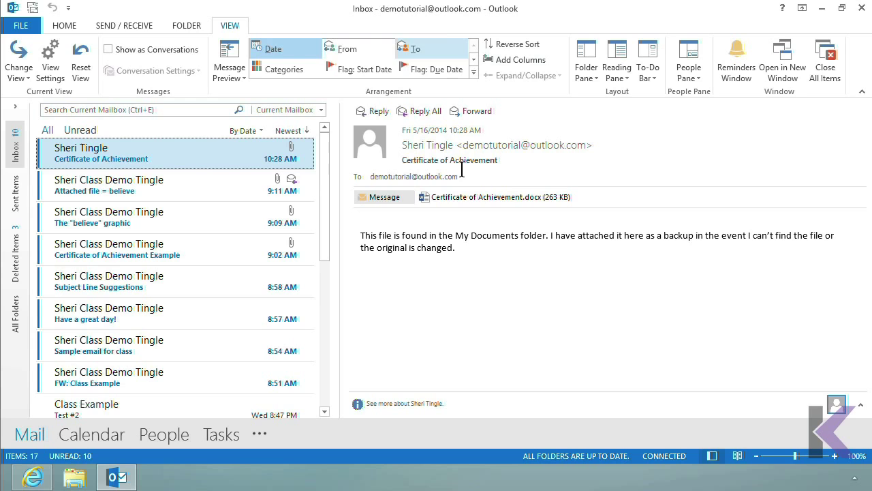
mouse_move(518, 167)
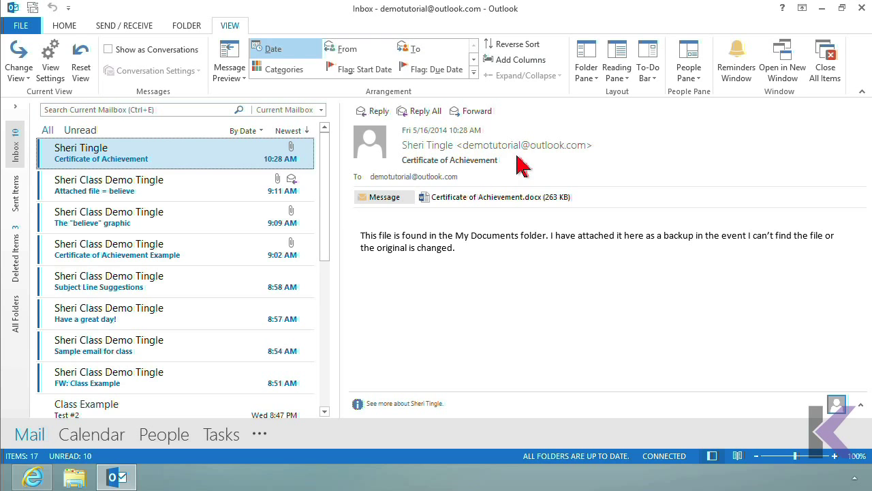
mouse_move(428, 144)
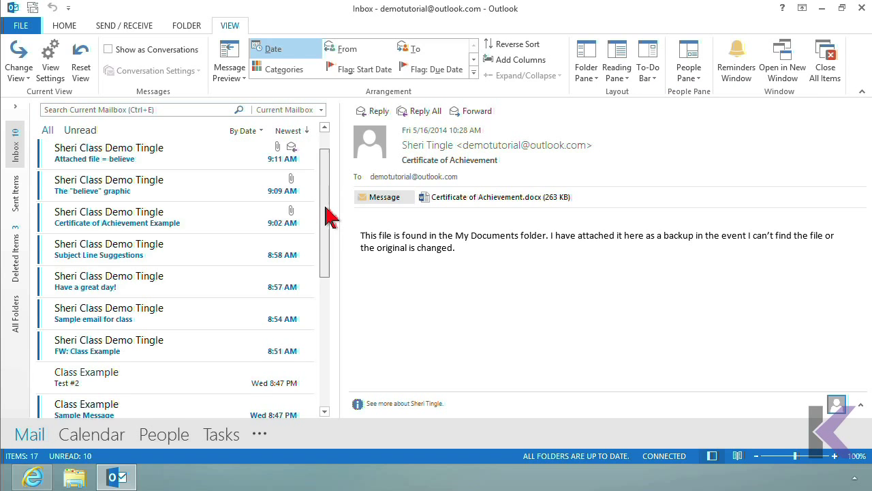
scroll("down", 3)
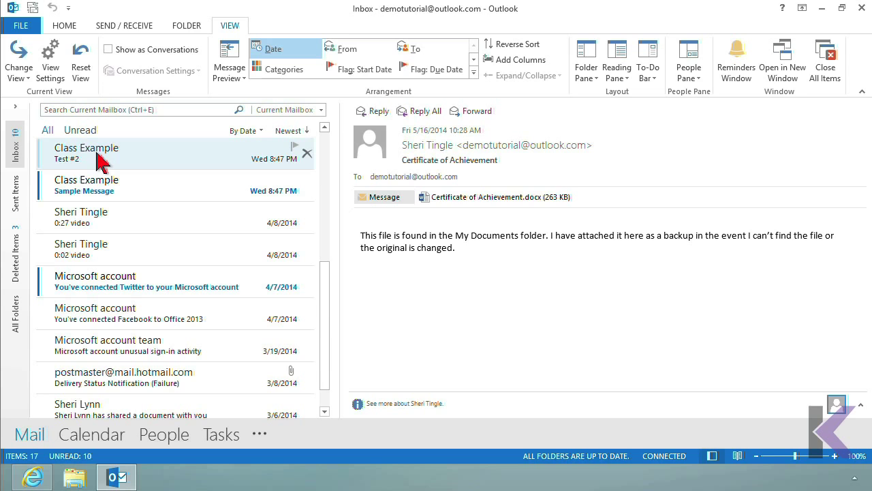
left_click(86, 152)
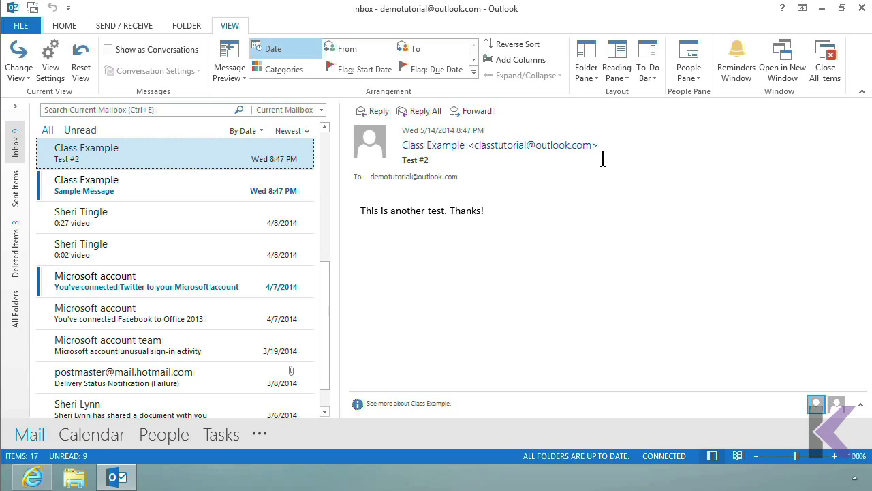
mouse_move(648, 174)
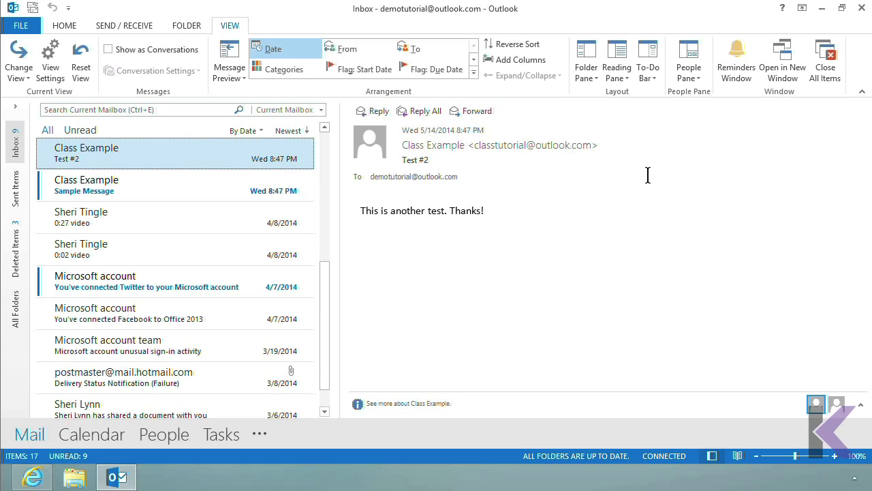
mouse_move(120, 313)
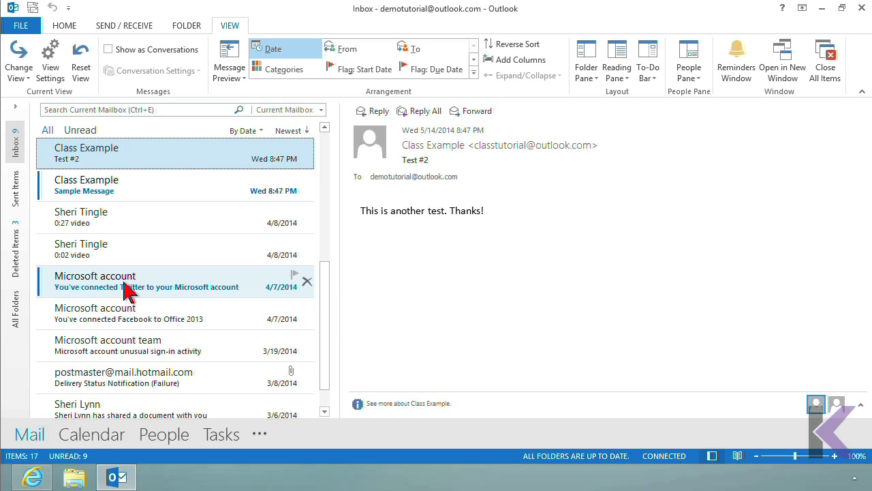
mouse_move(333, 327)
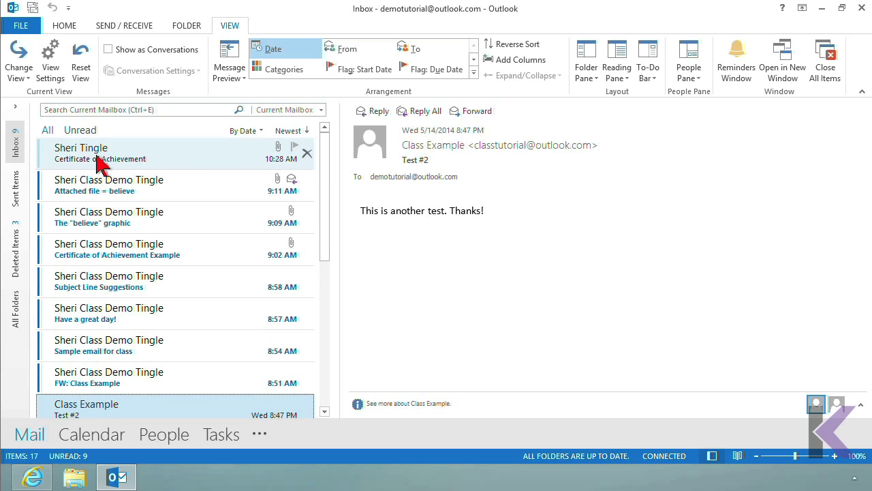
mouse_move(93, 163)
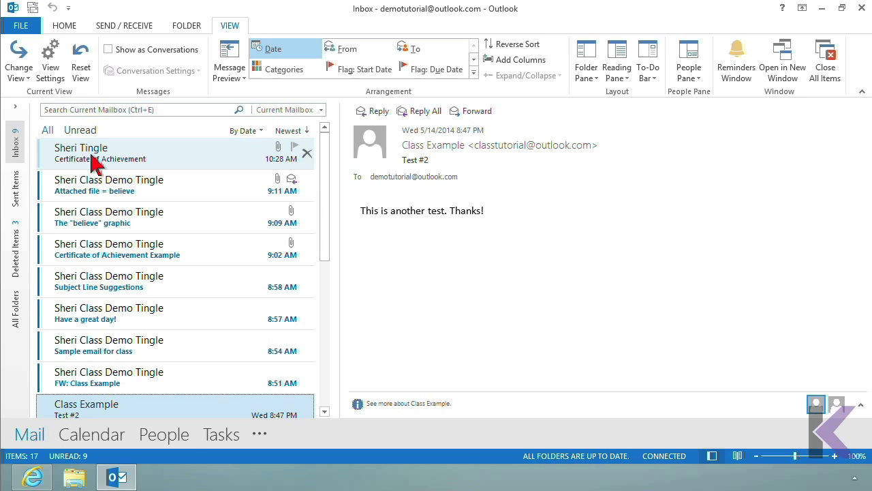
mouse_move(67, 179)
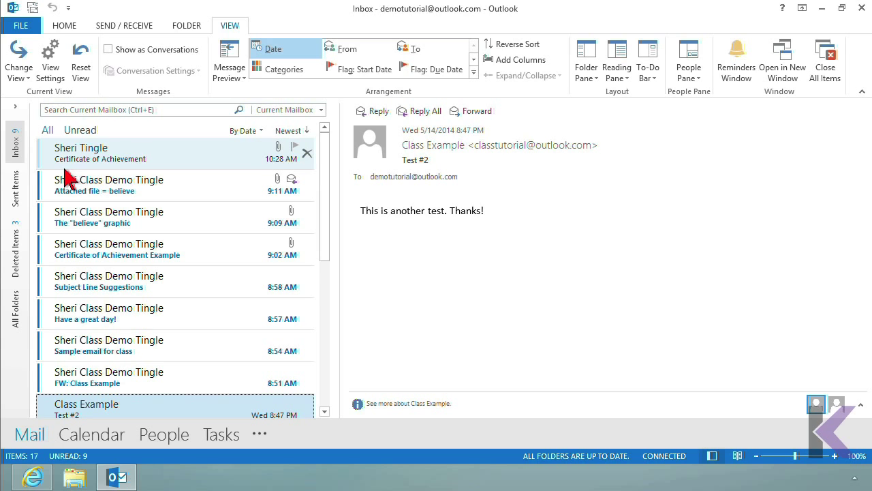
mouse_move(67, 179)
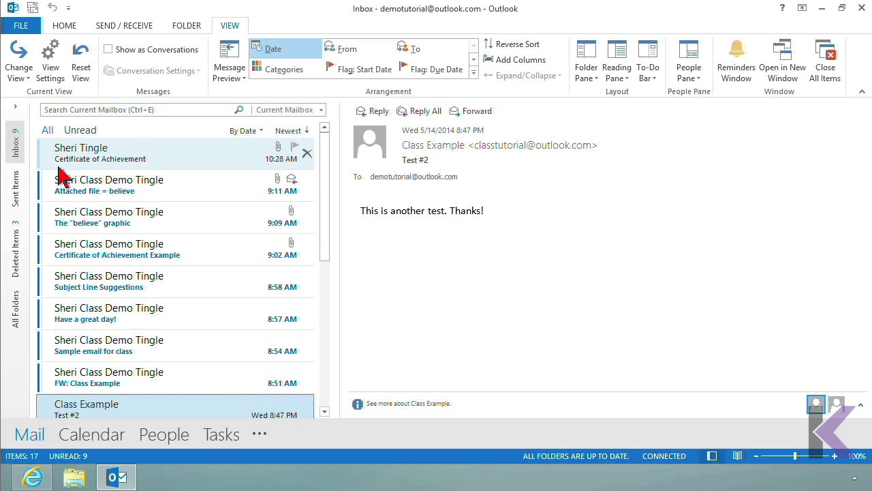
mouse_move(136, 170)
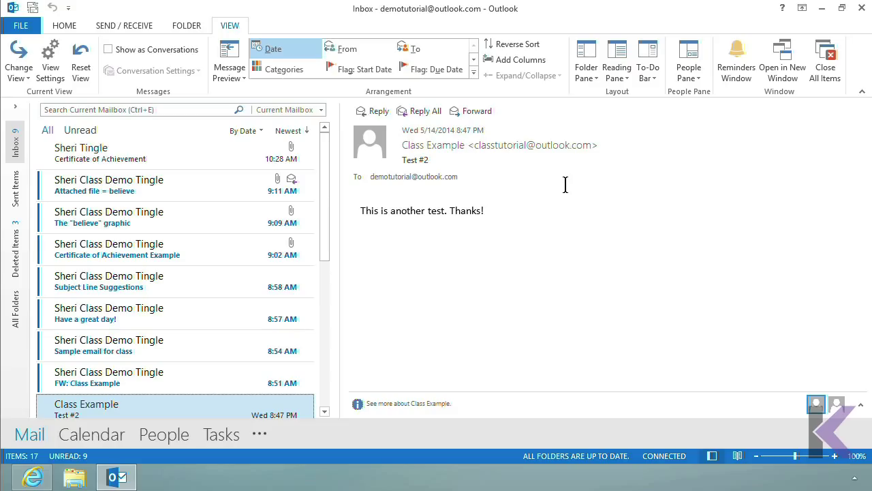
mouse_move(569, 202)
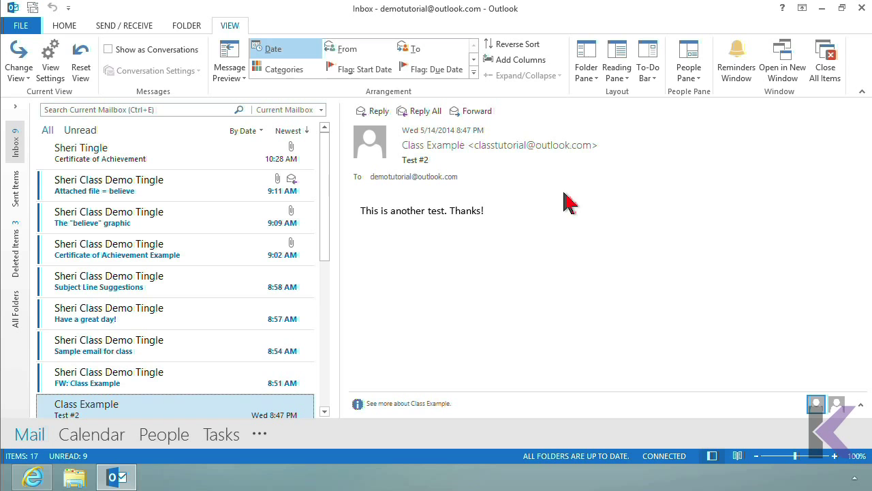
Step: Open Certificate of Achievement and highlight its subject in the reading pane
left_click(109, 153)
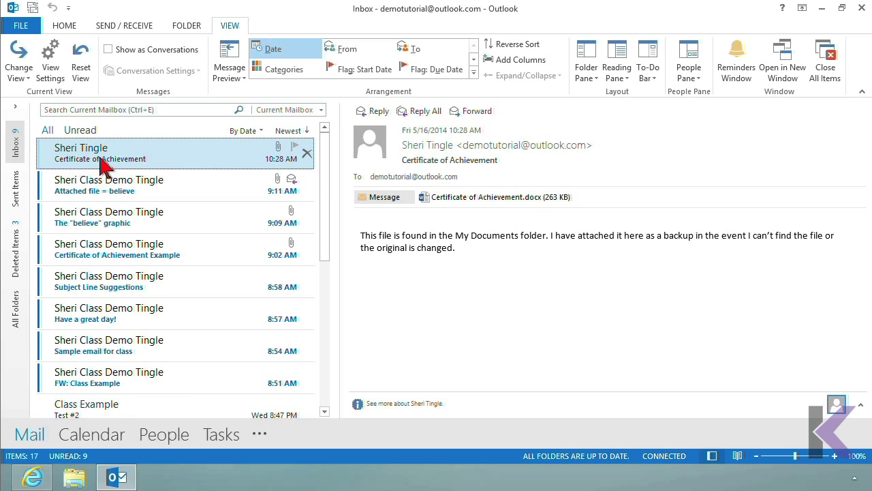
mouse_move(106, 174)
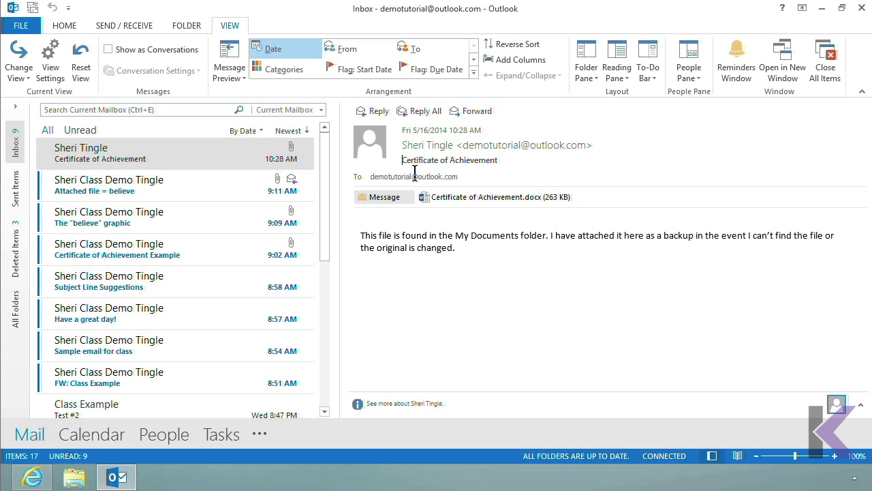
double_click(449, 160)
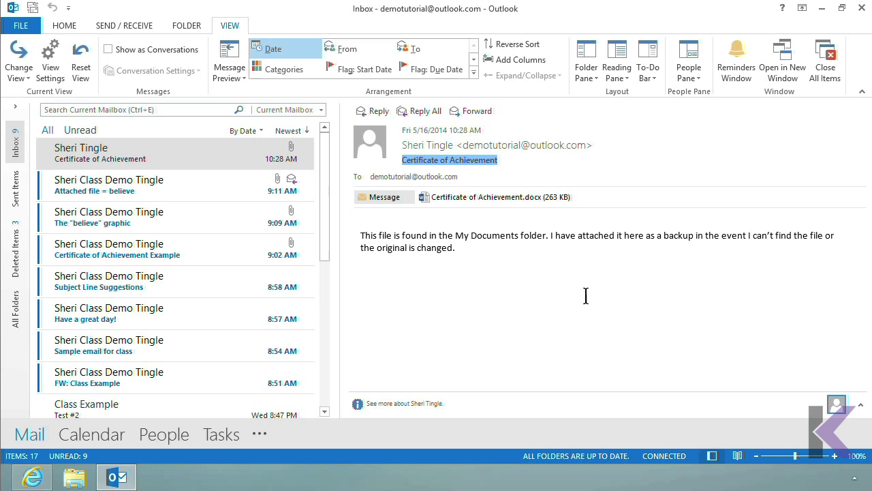
mouse_move(642, 303)
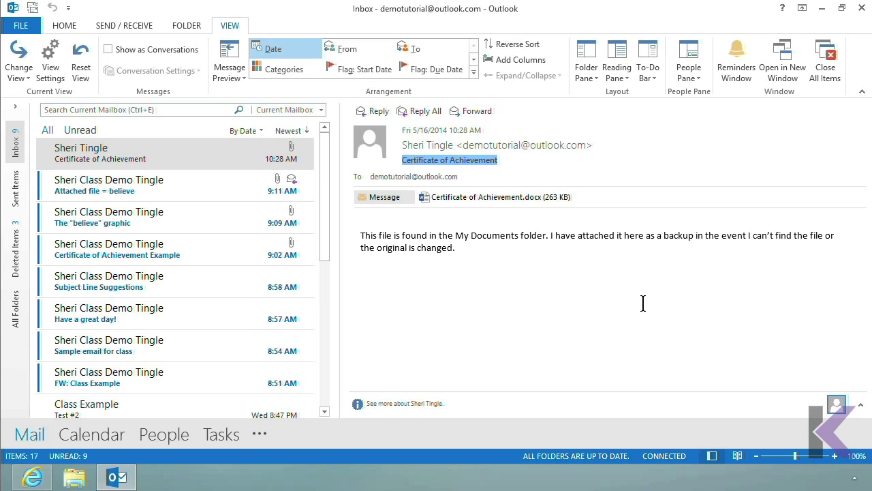
mouse_move(102, 184)
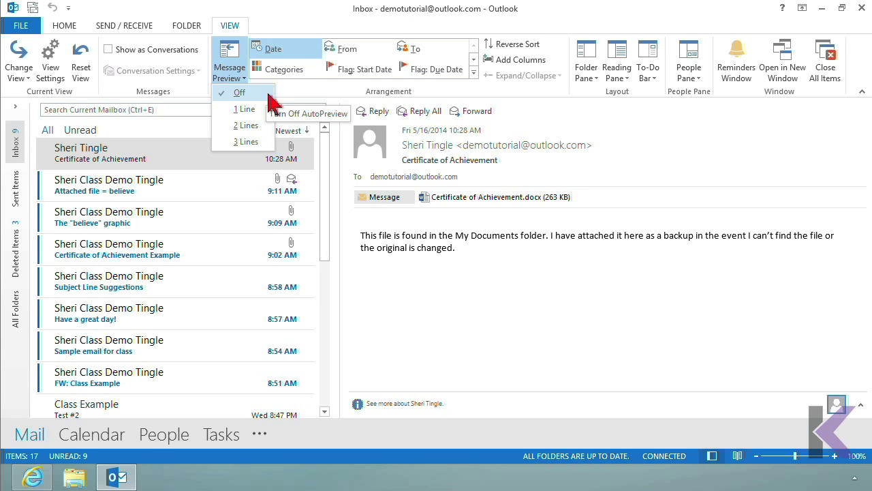
mouse_move(245, 109)
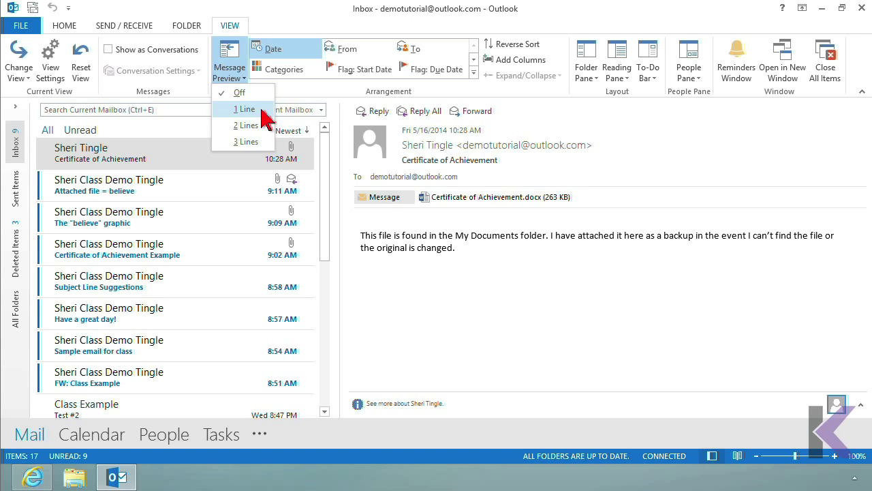
Step: Set Message Preview to 1 Line, applied to this folder only
left_click(244, 109)
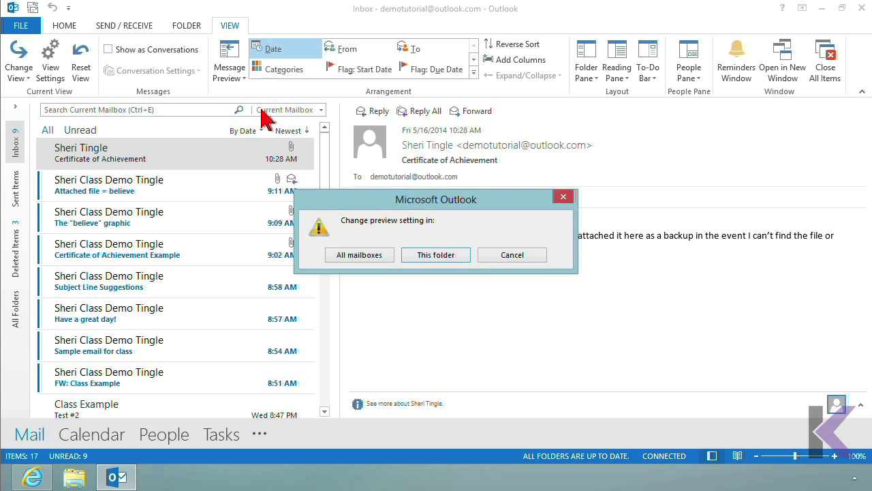
mouse_move(387, 267)
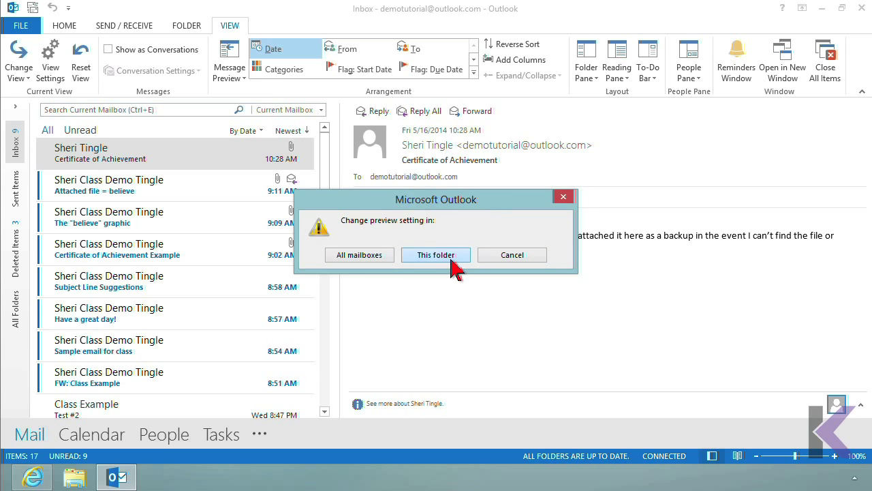
left_click(435, 254)
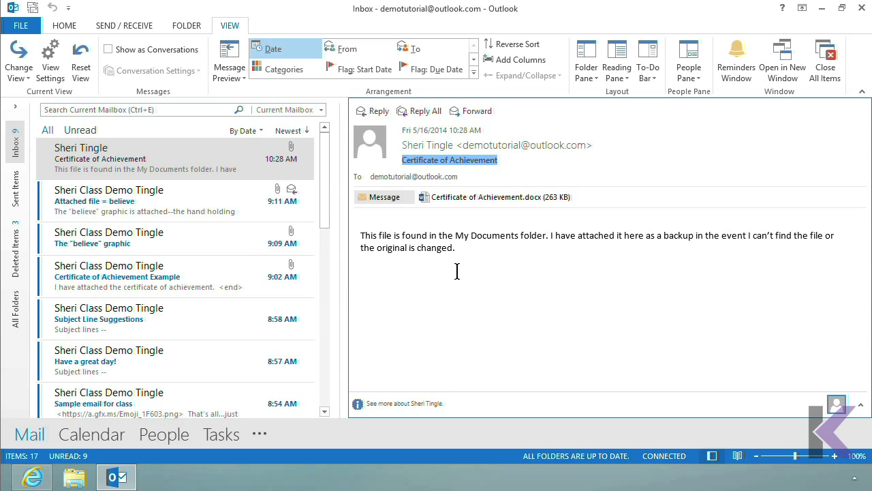
mouse_move(717, 270)
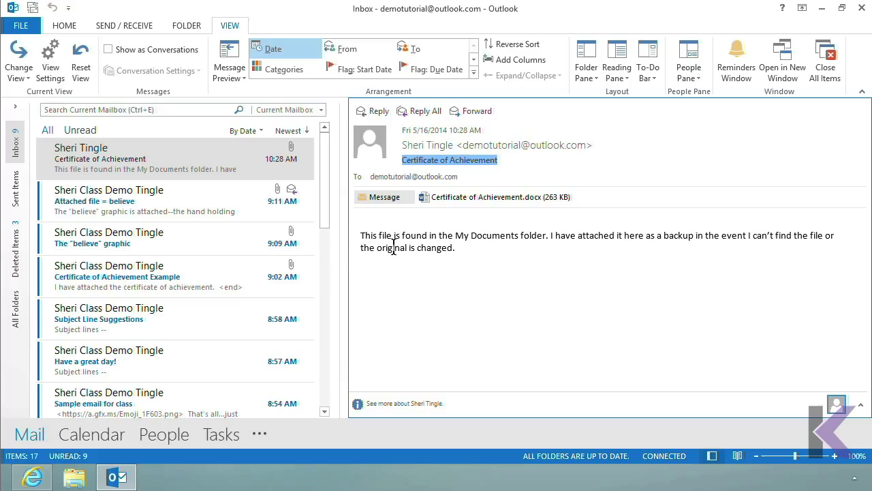
mouse_move(494, 272)
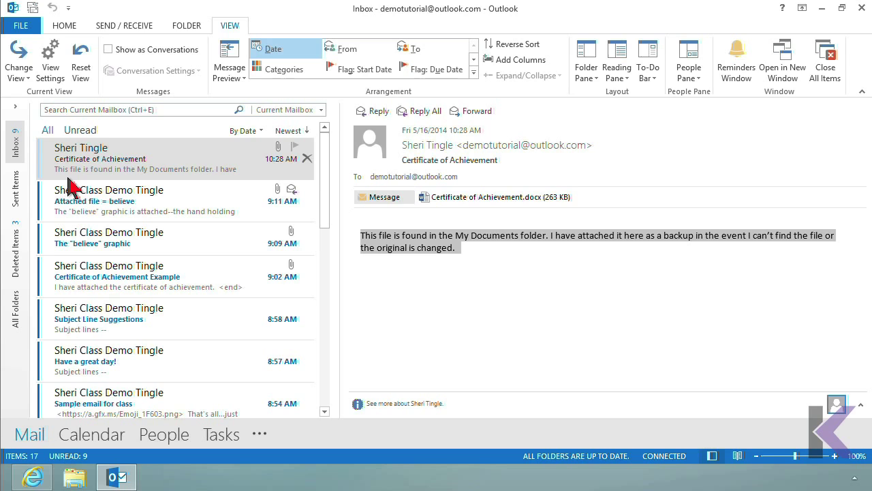
mouse_move(199, 182)
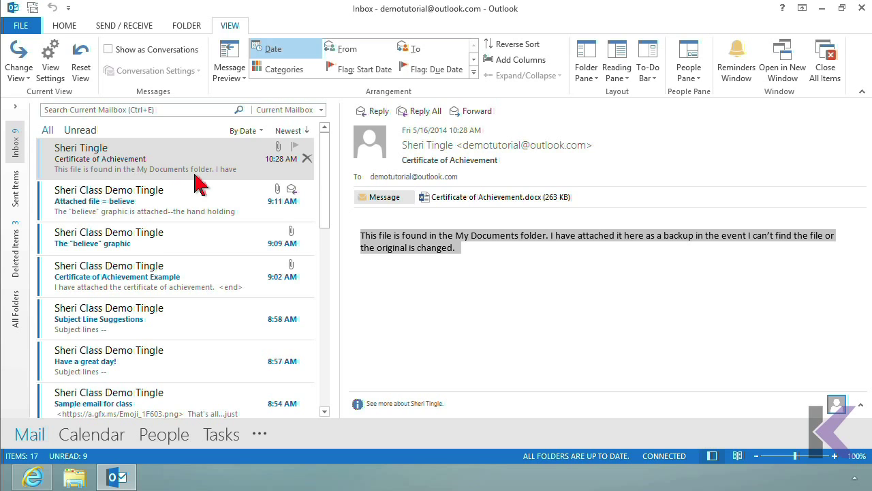
mouse_move(245, 189)
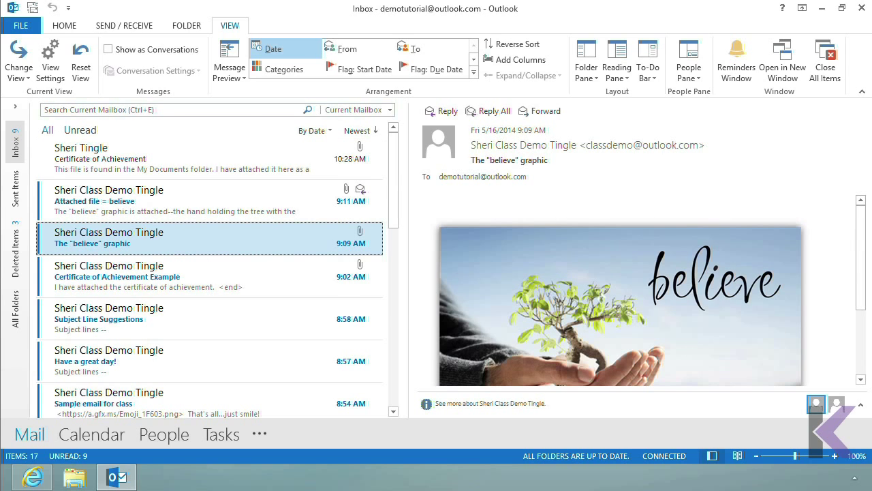
Step: Open Subject Line Suggestions and show the Message Preview line choices
scroll("down", 3)
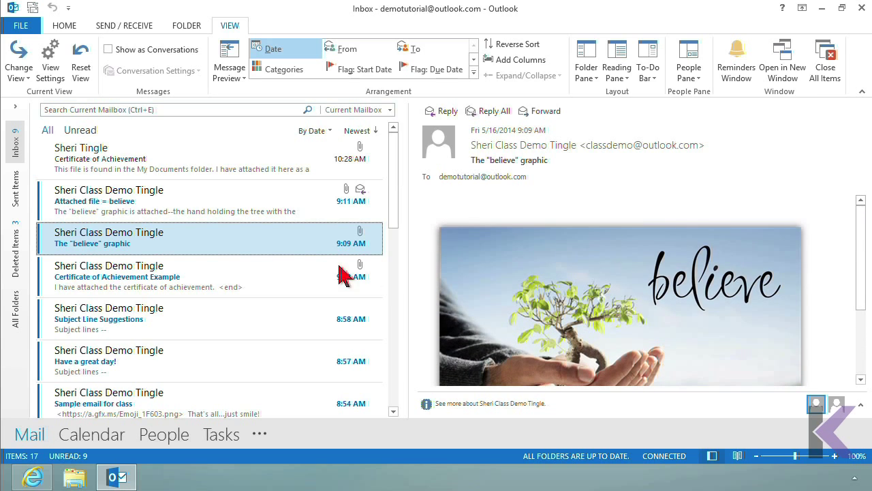
mouse_move(177, 250)
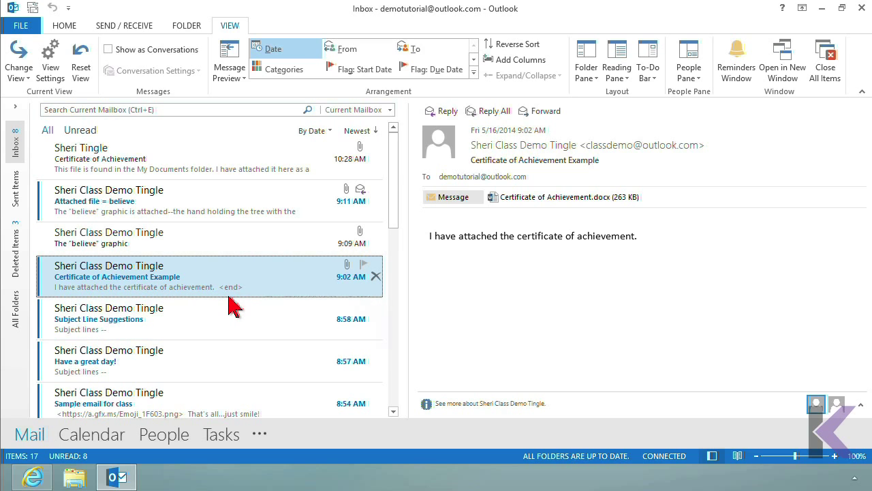
mouse_move(240, 303)
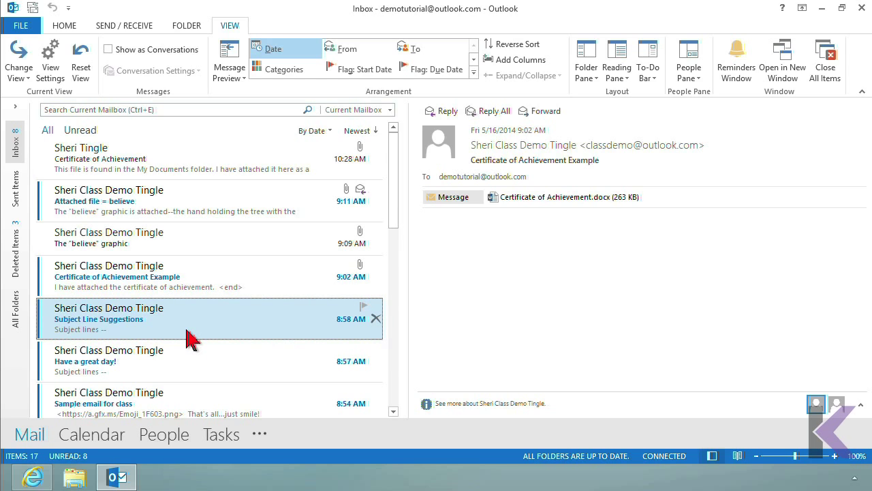
left_click(109, 319)
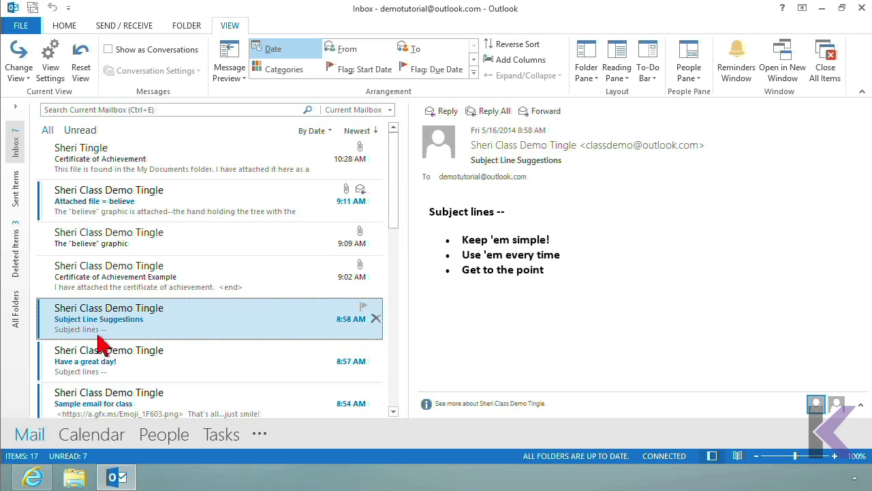
mouse_move(113, 358)
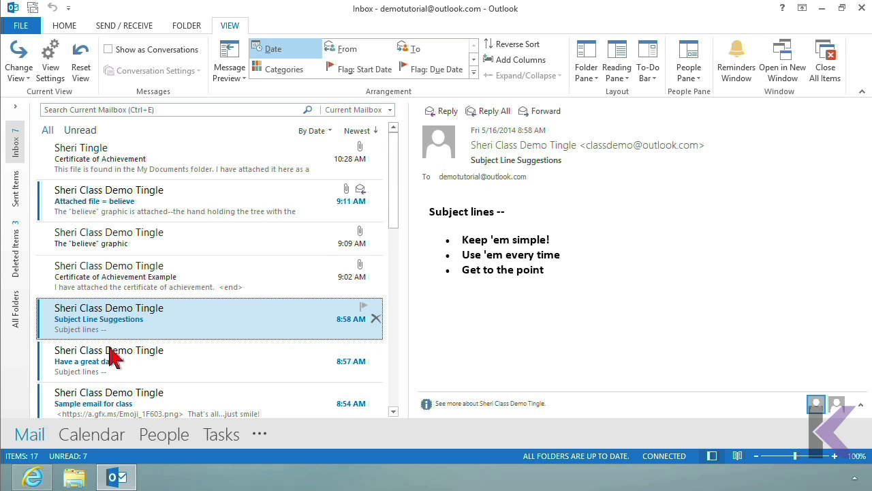
left_click(229, 61)
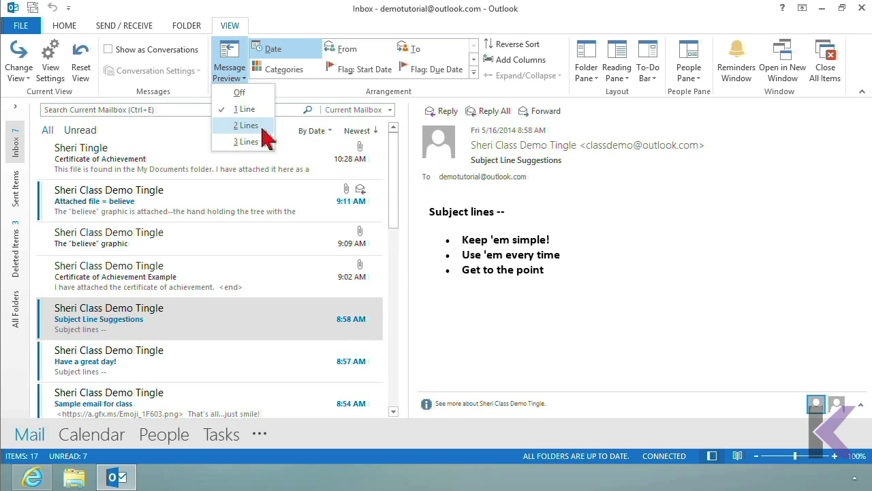
Step: Set preview to 2 Lines for this folder and reselect Subject Line Suggestions
left_click(246, 124)
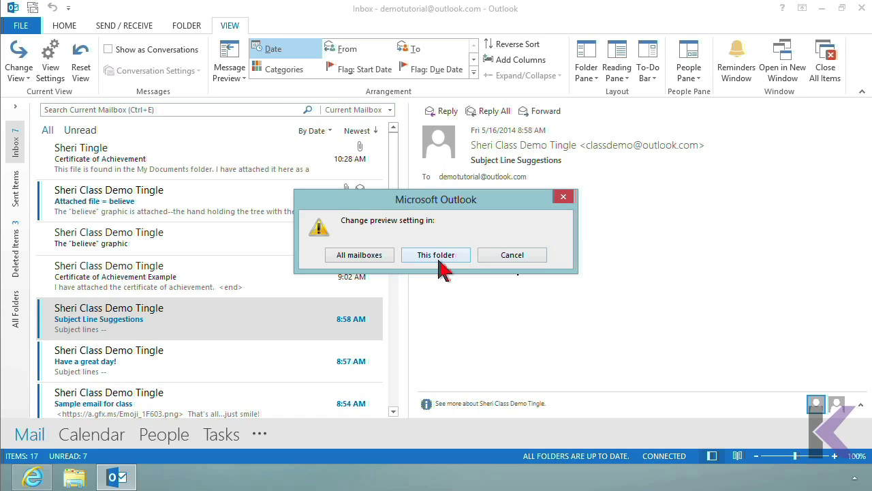
left_click(436, 254)
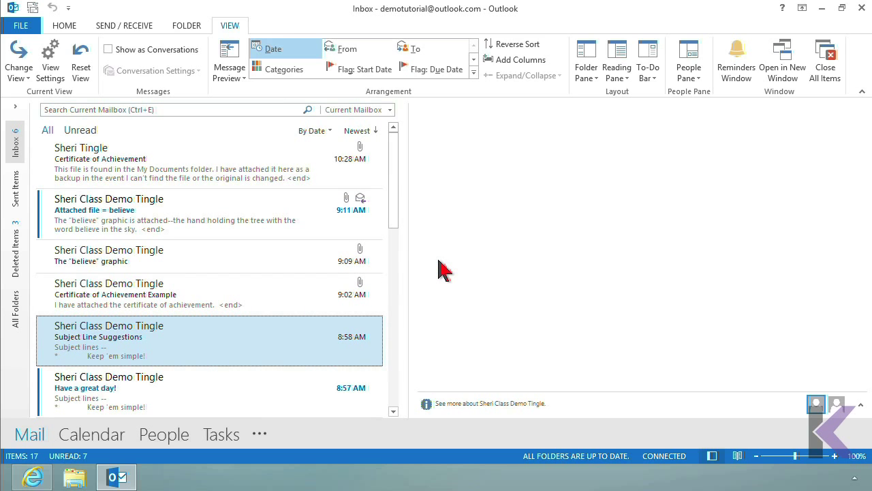
left_click(109, 336)
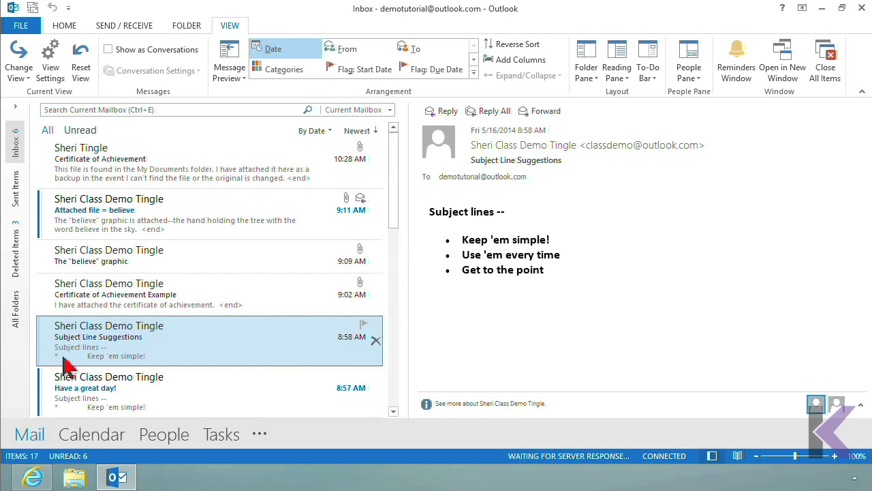
mouse_move(106, 368)
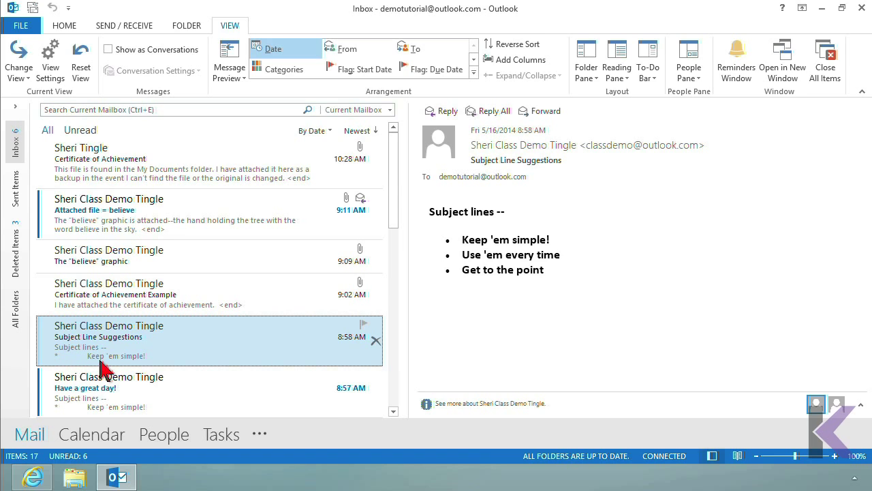
mouse_move(143, 374)
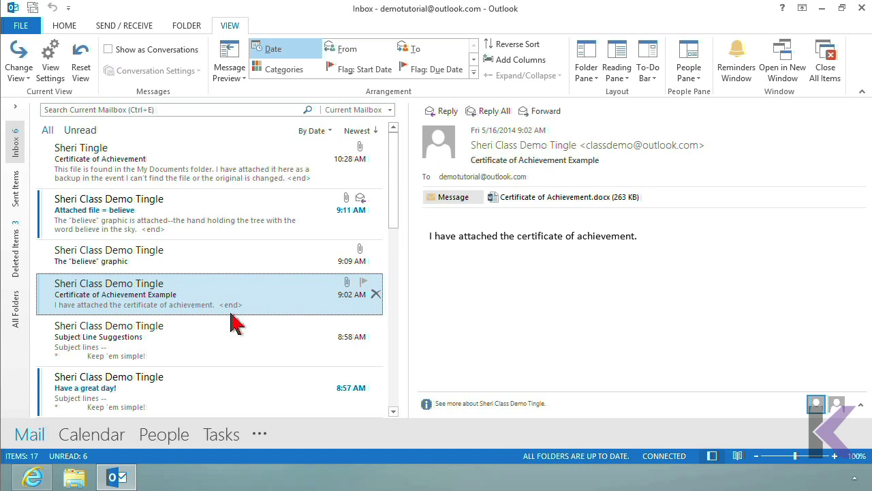
mouse_move(241, 324)
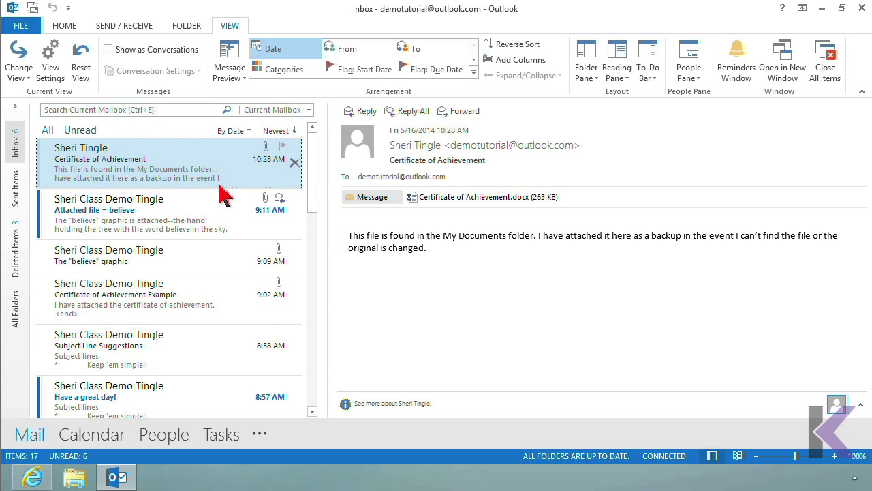
mouse_move(228, 90)
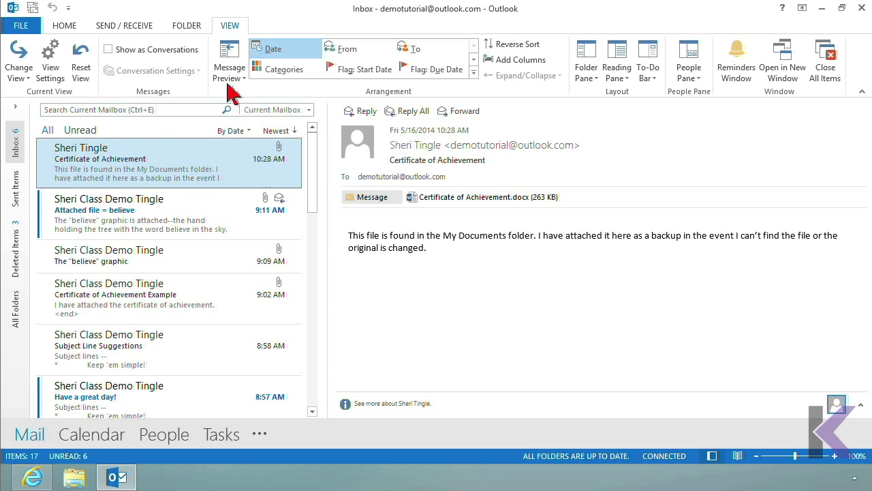
Step: Set preview to 3 Lines for this folder and select Certificate of Achievement
left_click(229, 67)
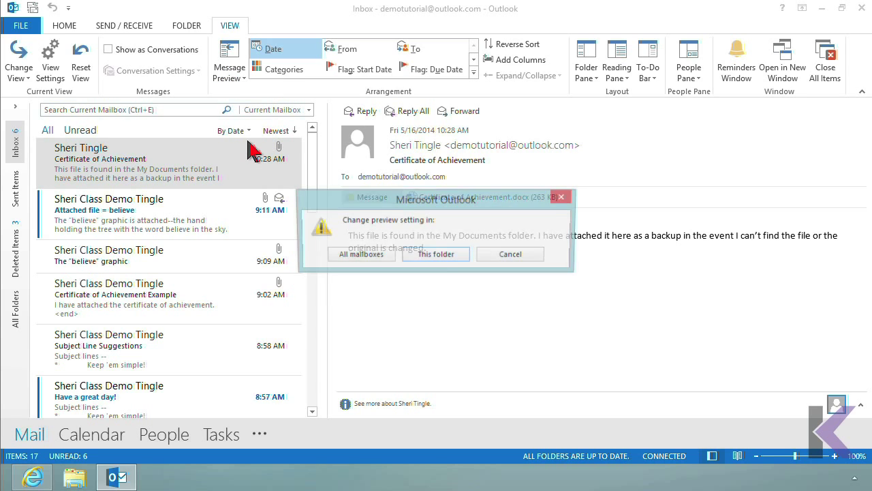
left_click(435, 253)
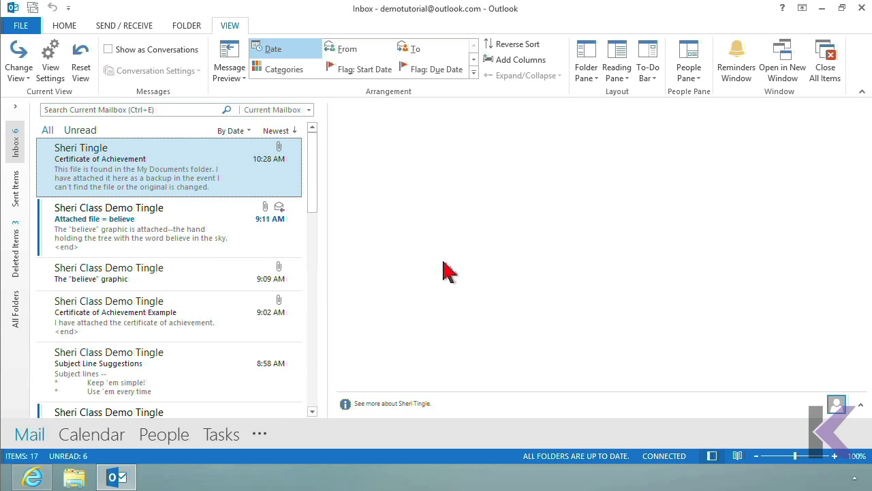
left_click(136, 167)
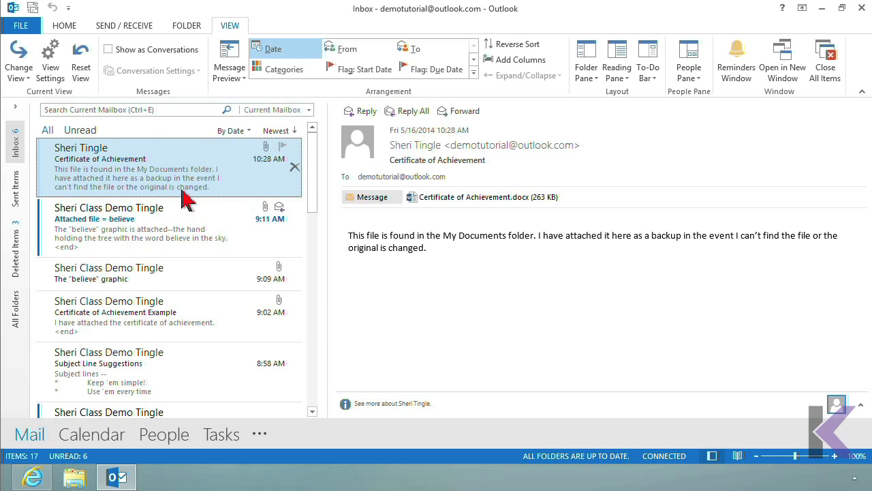
mouse_move(225, 201)
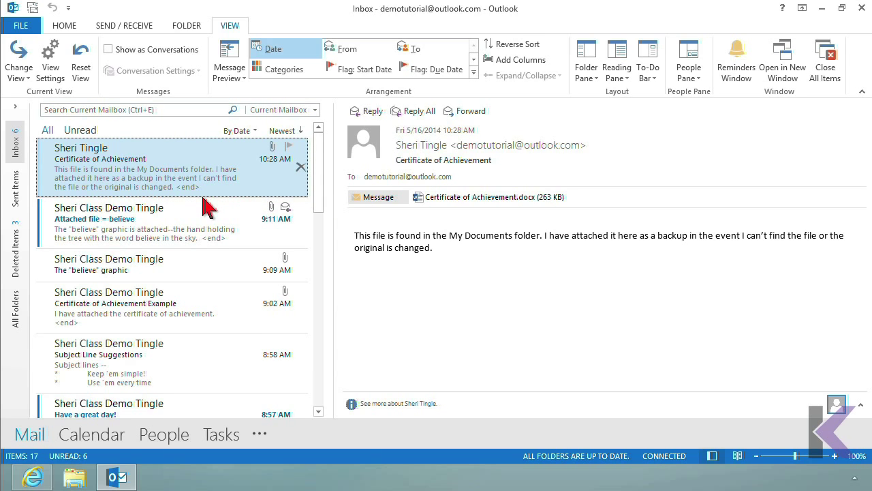
mouse_move(194, 205)
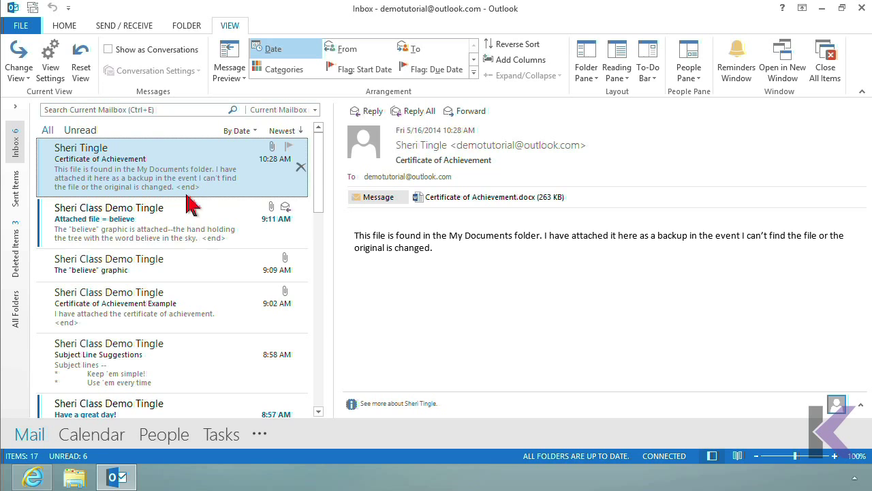
mouse_move(167, 264)
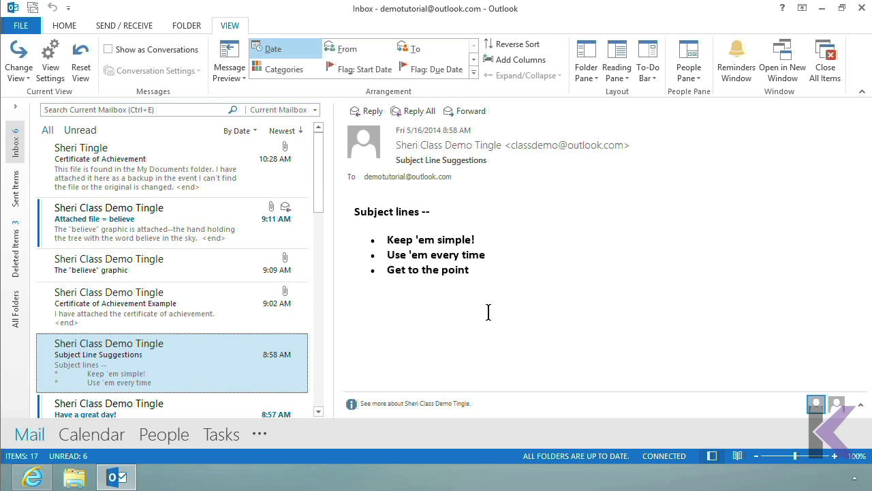
mouse_move(488, 312)
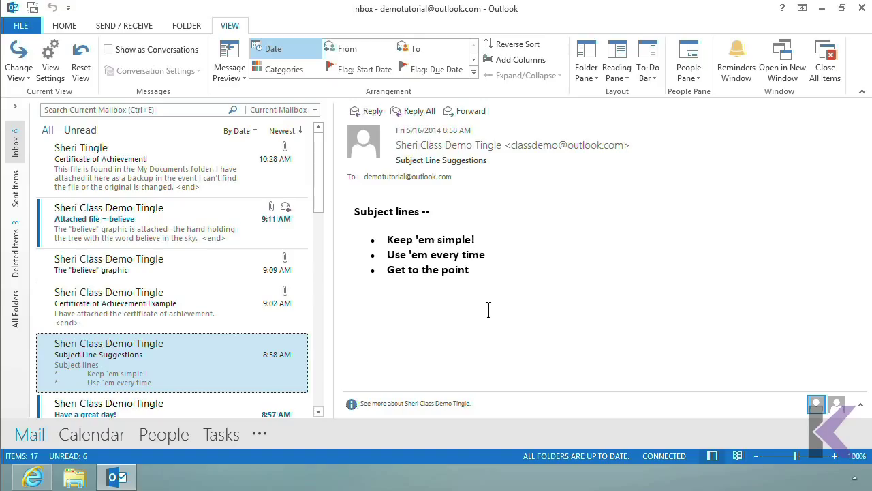
mouse_move(208, 383)
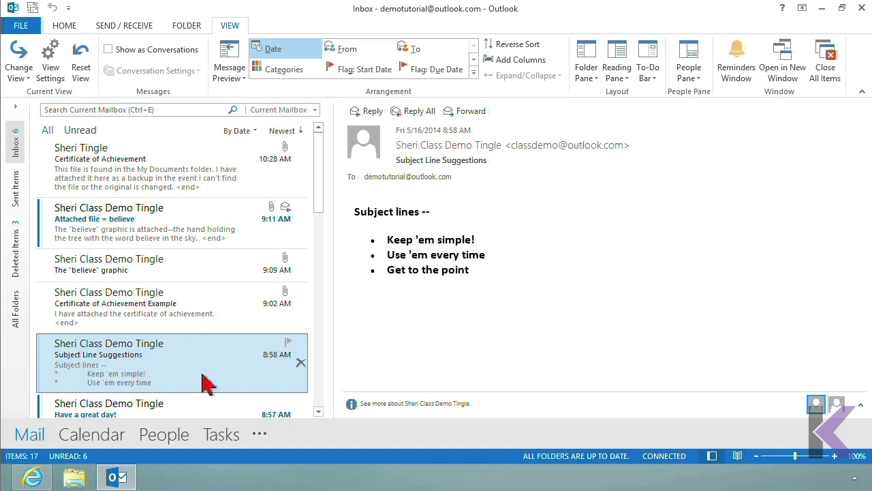
mouse_move(186, 380)
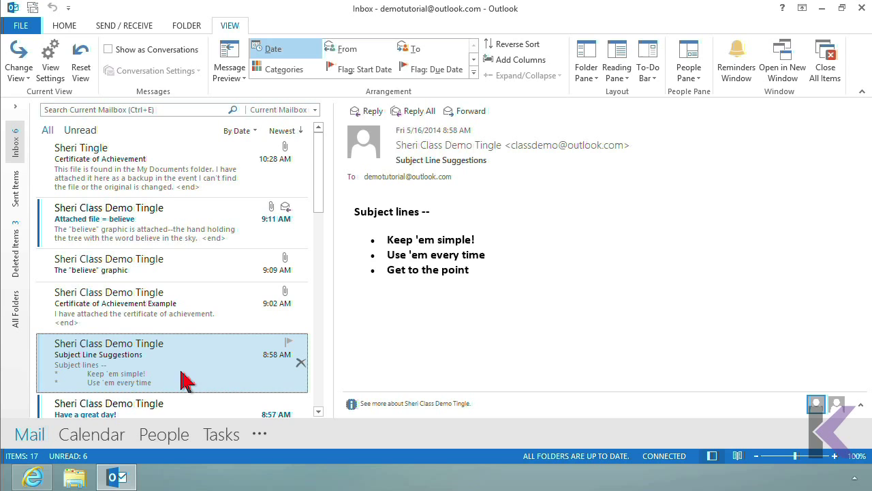
mouse_move(194, 359)
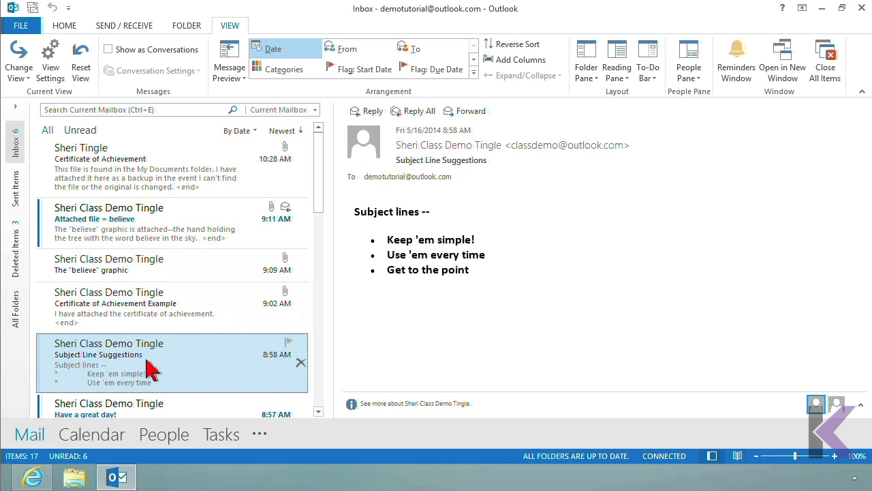
mouse_move(721, 261)
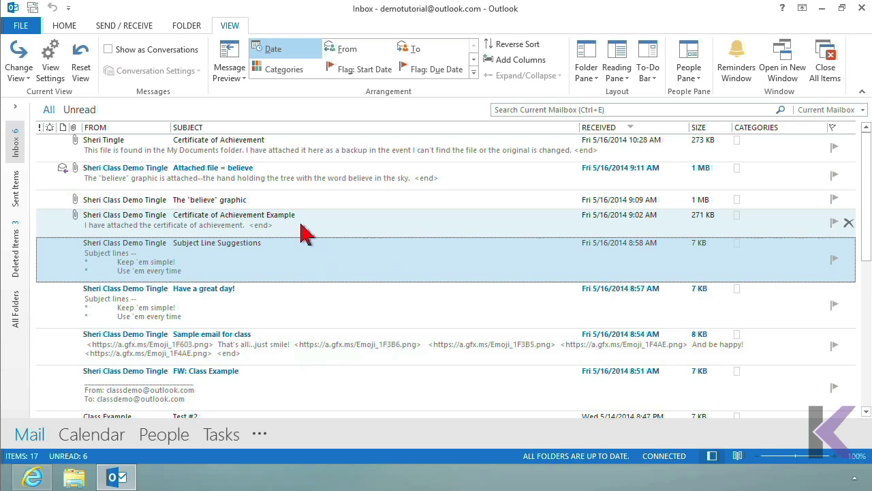
Step: Turn Message Preview Off for this folder only
left_click(229, 61)
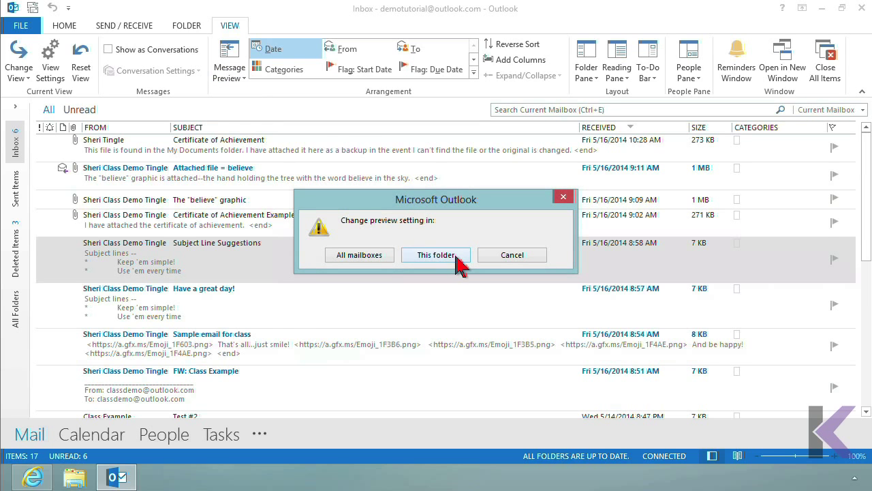
left_click(435, 254)
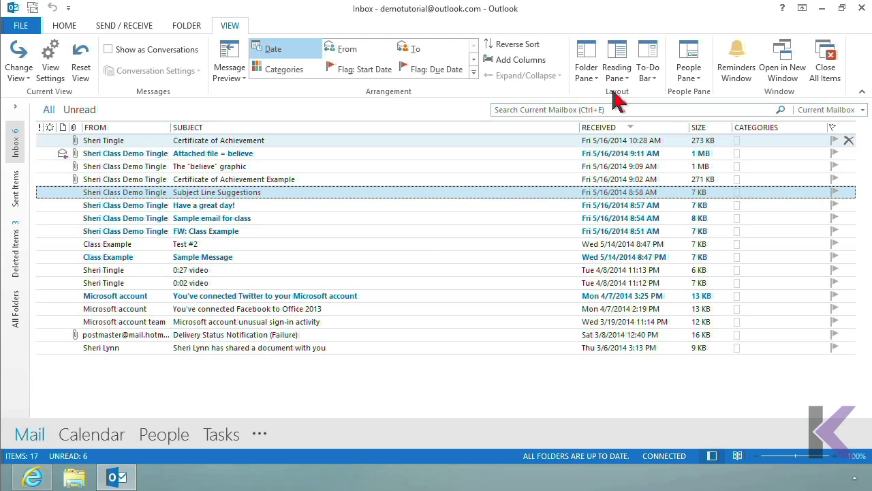
Step: Put the reading pane on the right and show the preview options with Off checked
left_click(617, 60)
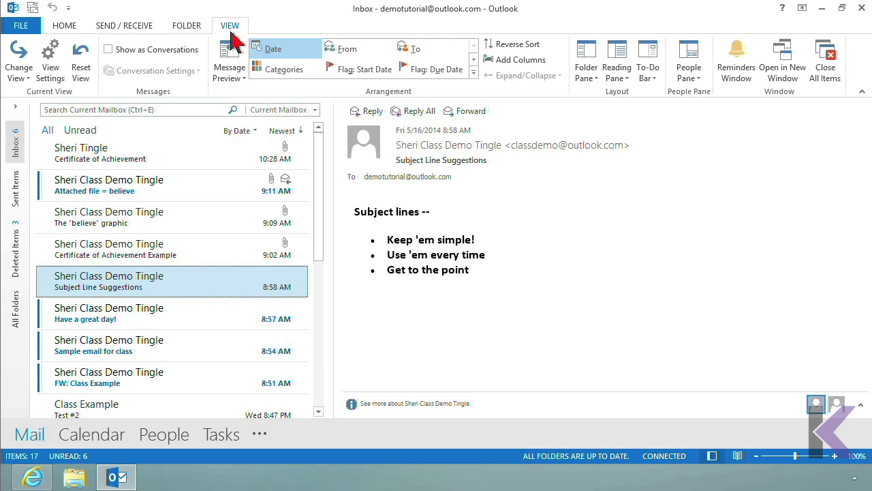
mouse_move(230, 62)
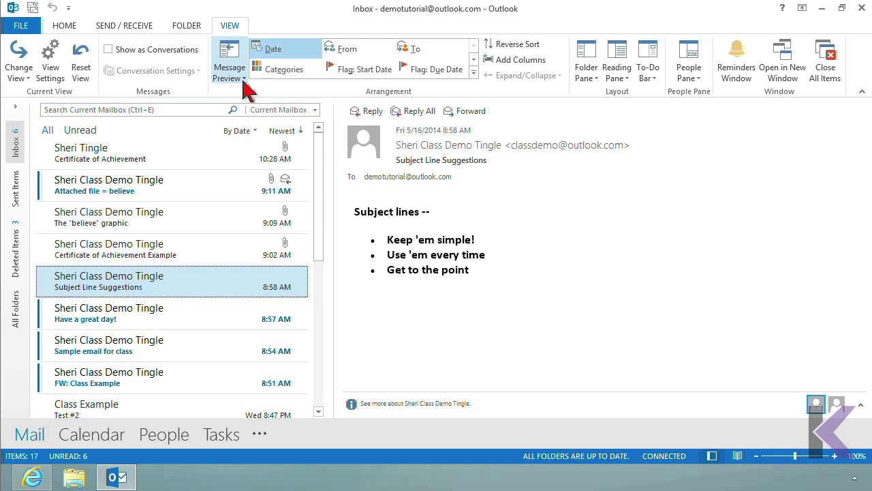
left_click(229, 62)
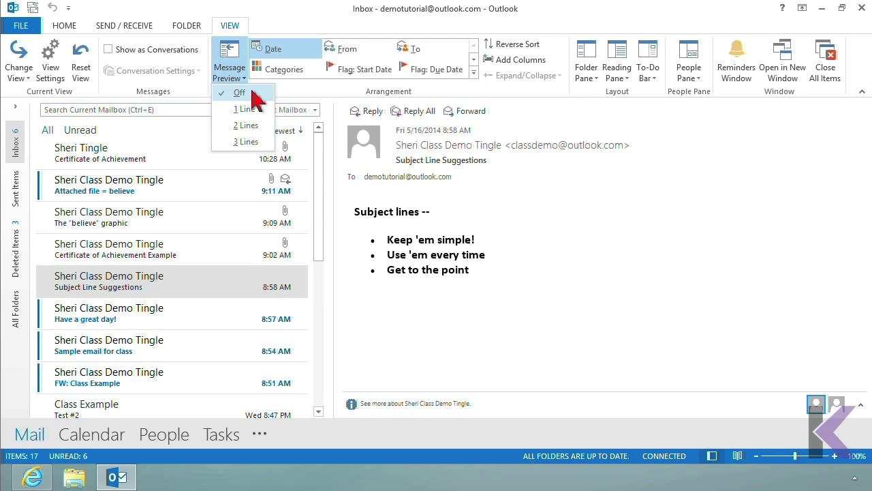
mouse_move(246, 141)
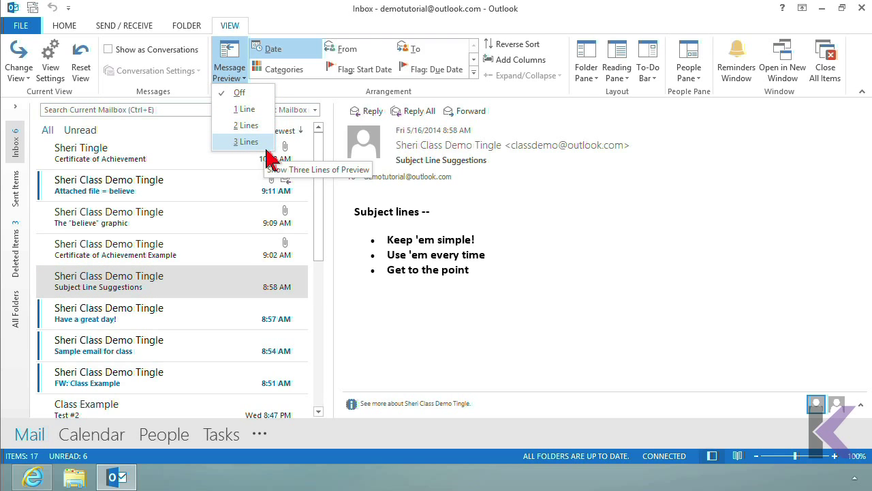